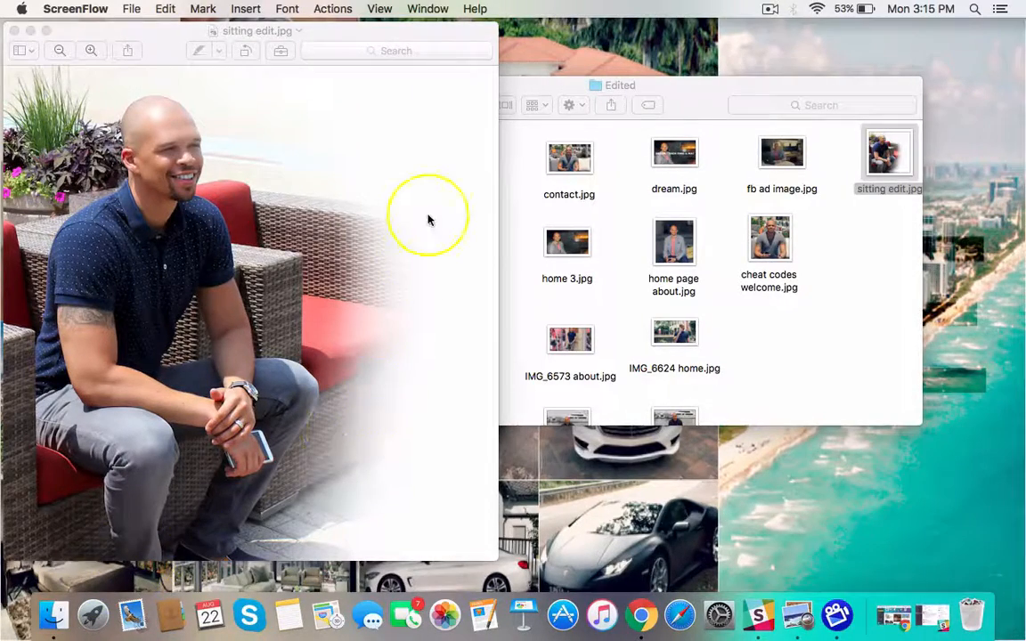
mouse_move(736, 347)
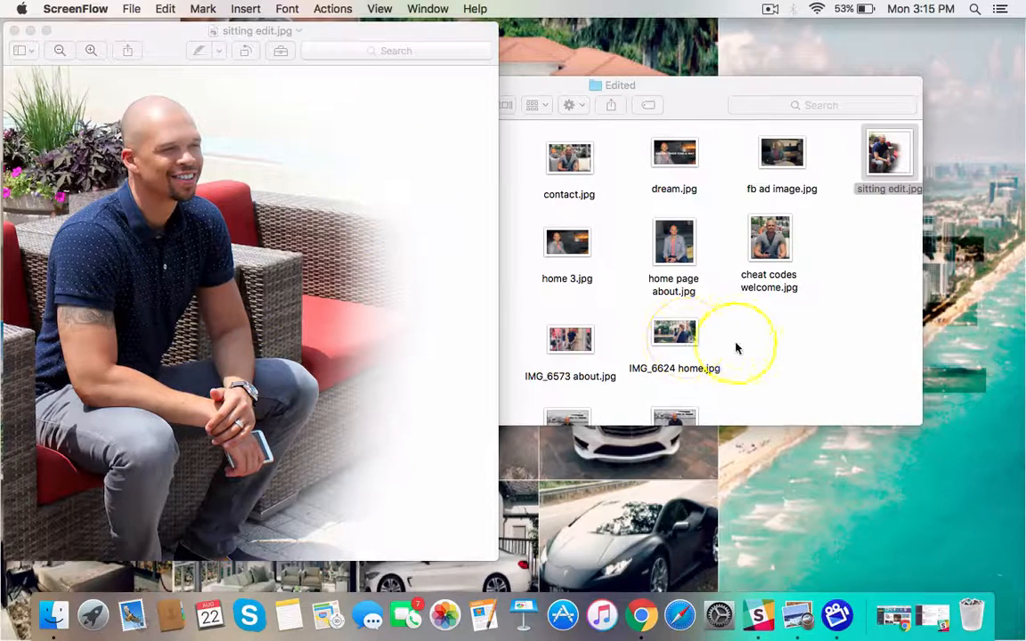
mouse_move(805, 352)
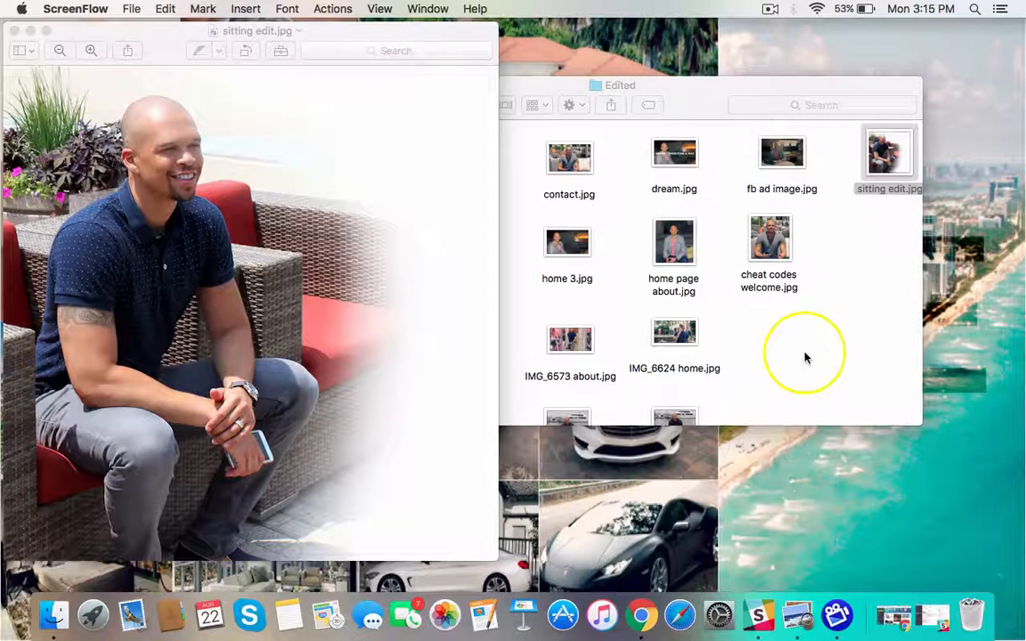
mouse_move(129, 612)
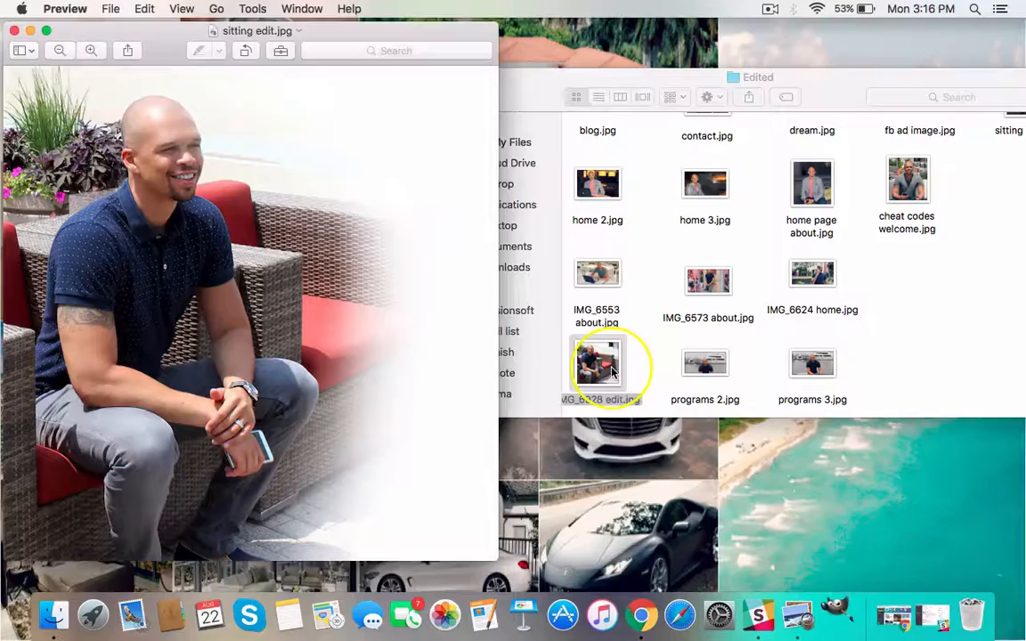
Step: Open the unedited sitting portrait IMG_6928 edit.jpg from Finder into GIMP
double_click(603, 363)
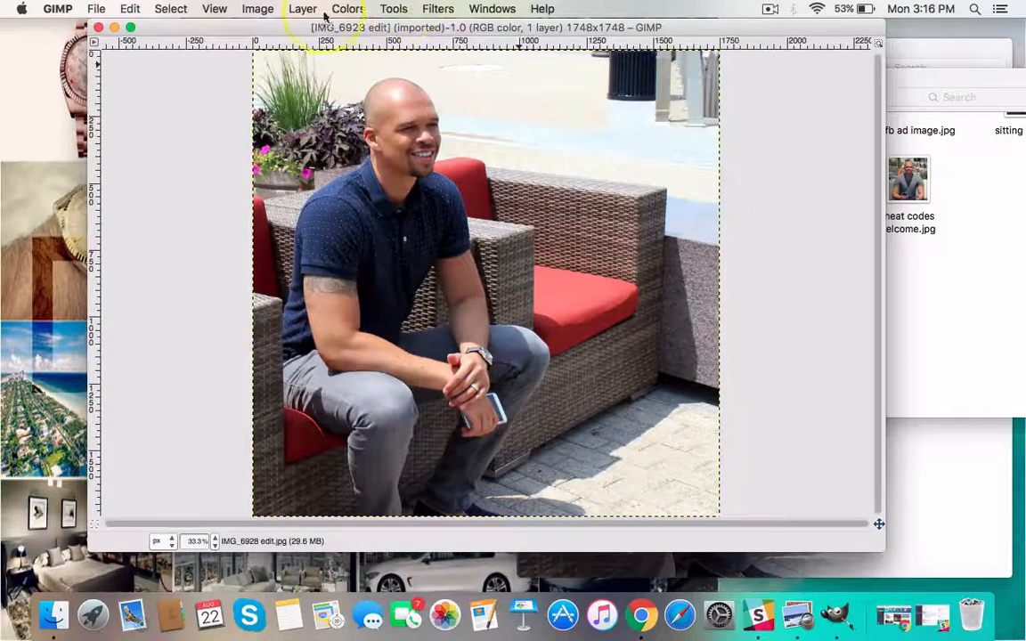
Step: Add a white, full-opacity layer mask to the photo's single layer
click(302, 9)
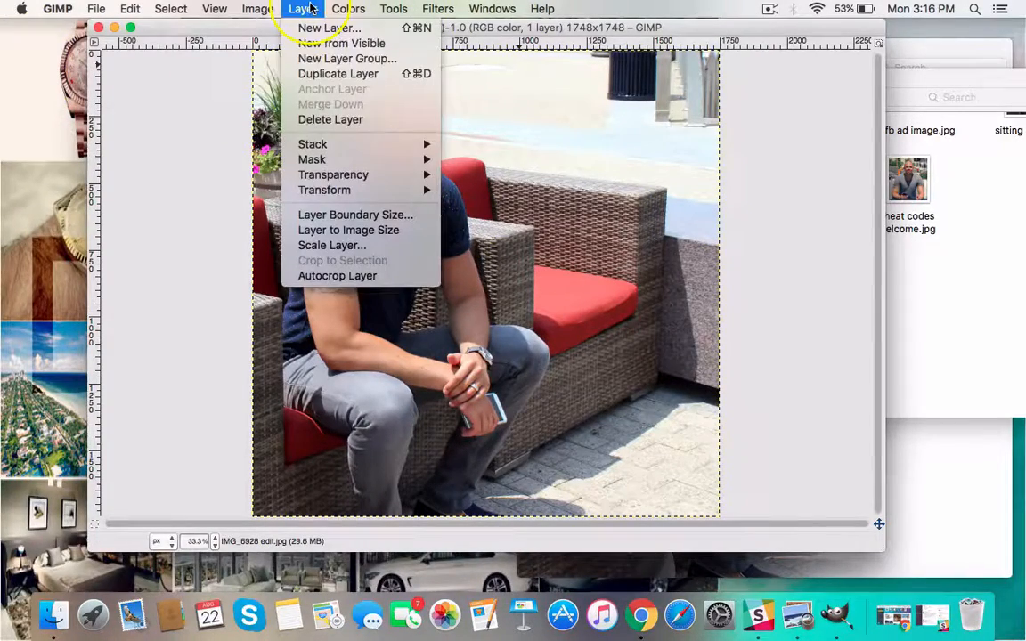
mouse_move(312, 160)
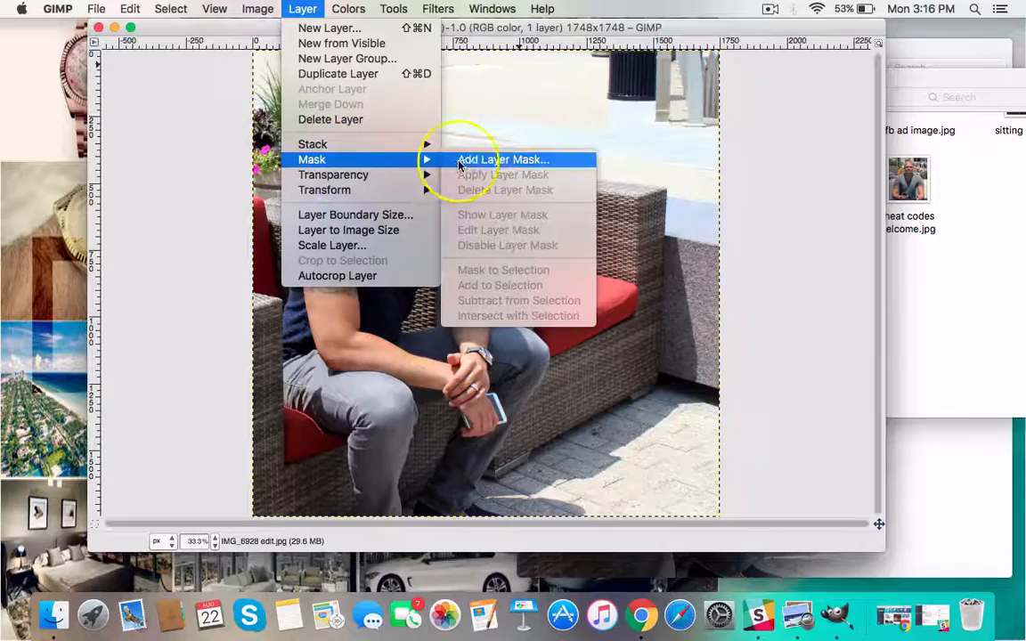
mouse_move(484, 159)
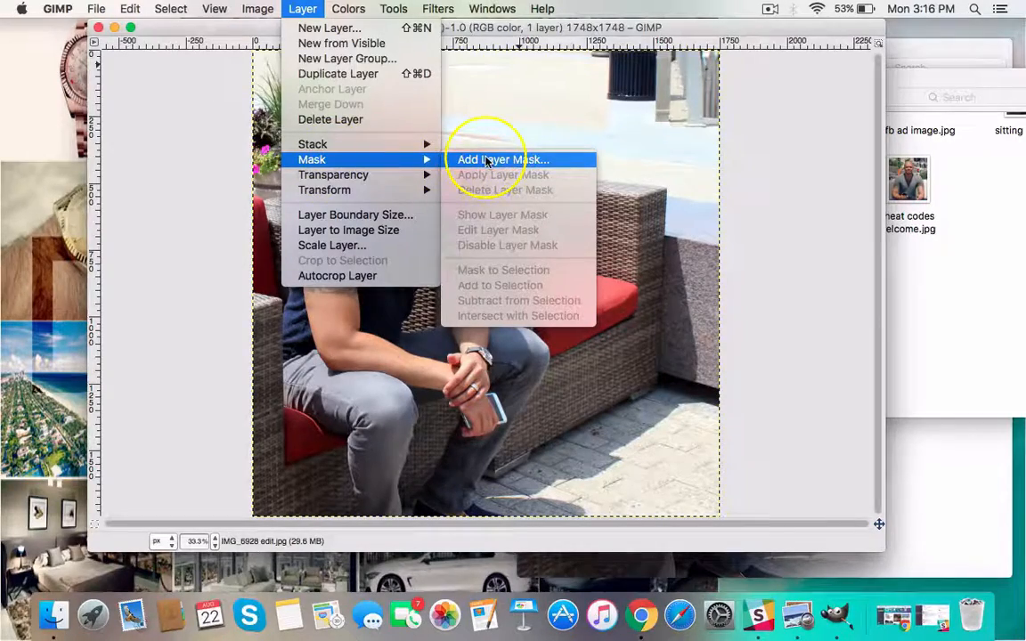
click(501, 159)
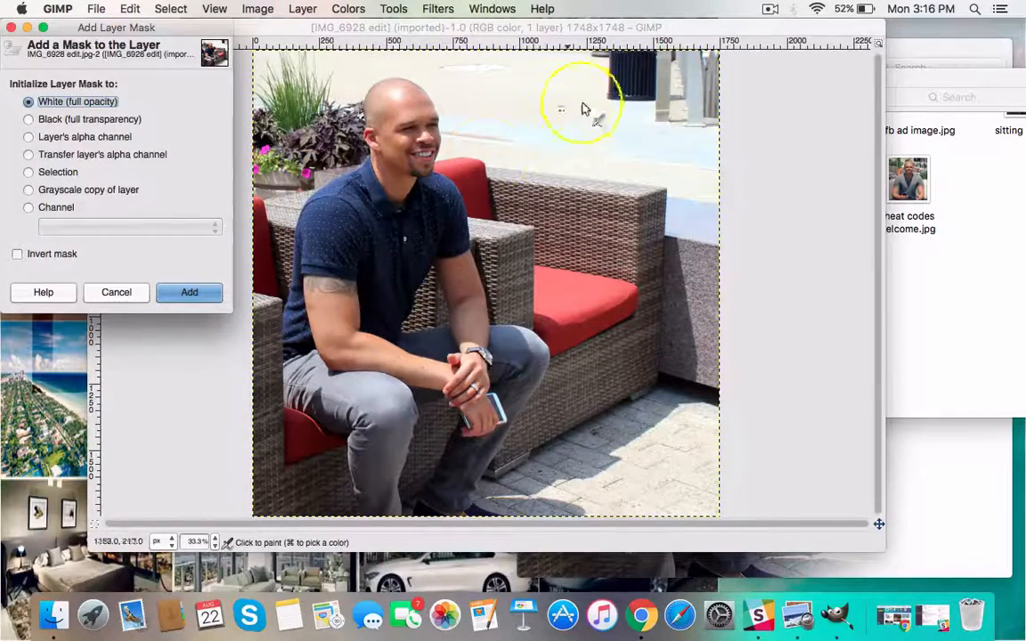
mouse_move(625, 166)
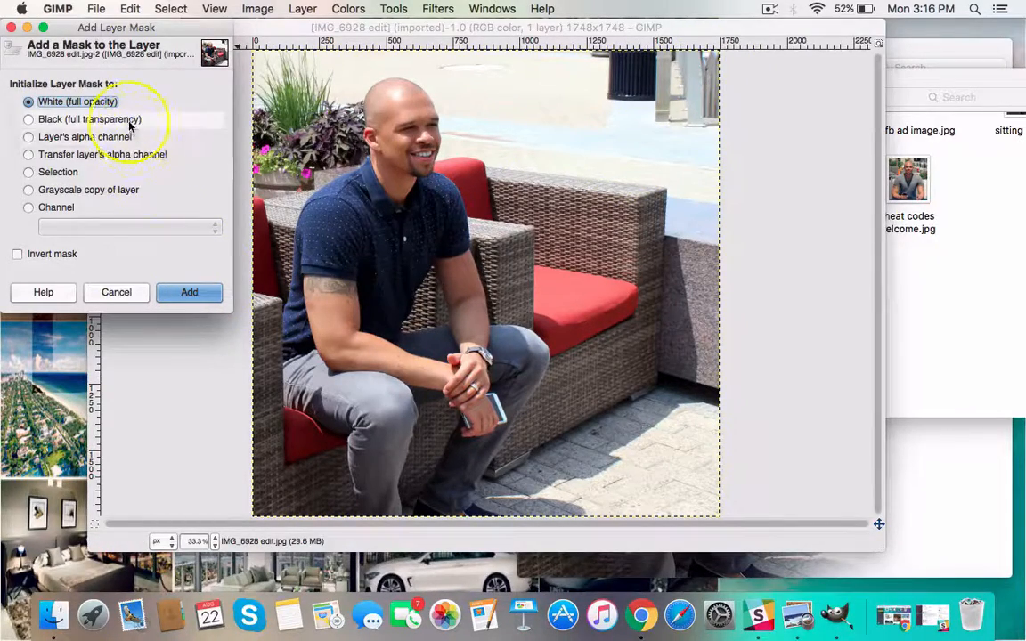
click(188, 292)
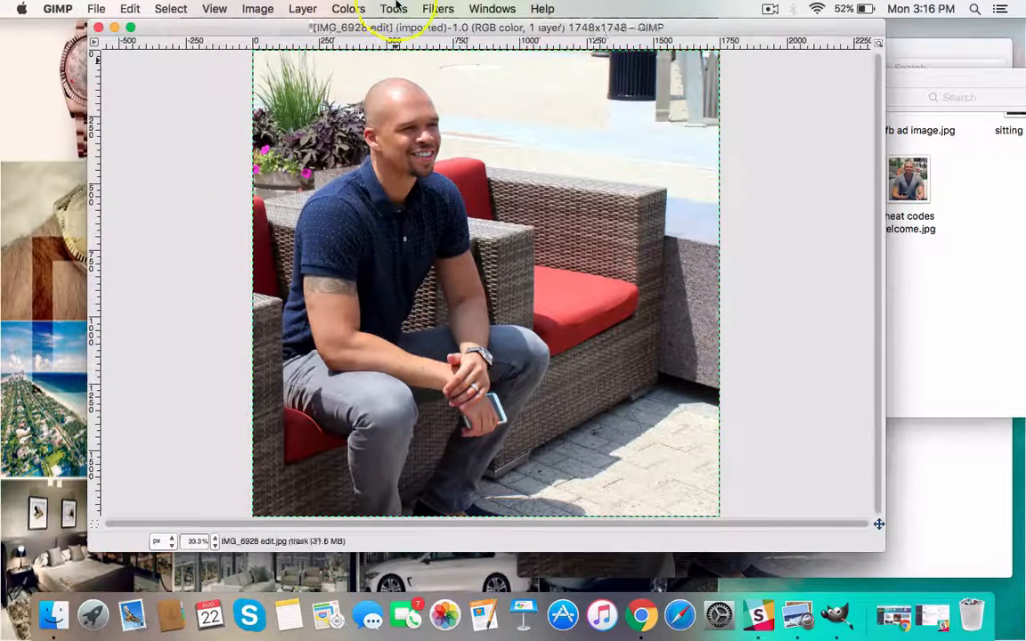
Step: Drag a gradient across the mask to fade the right side, then apply the mask
click(372, 8)
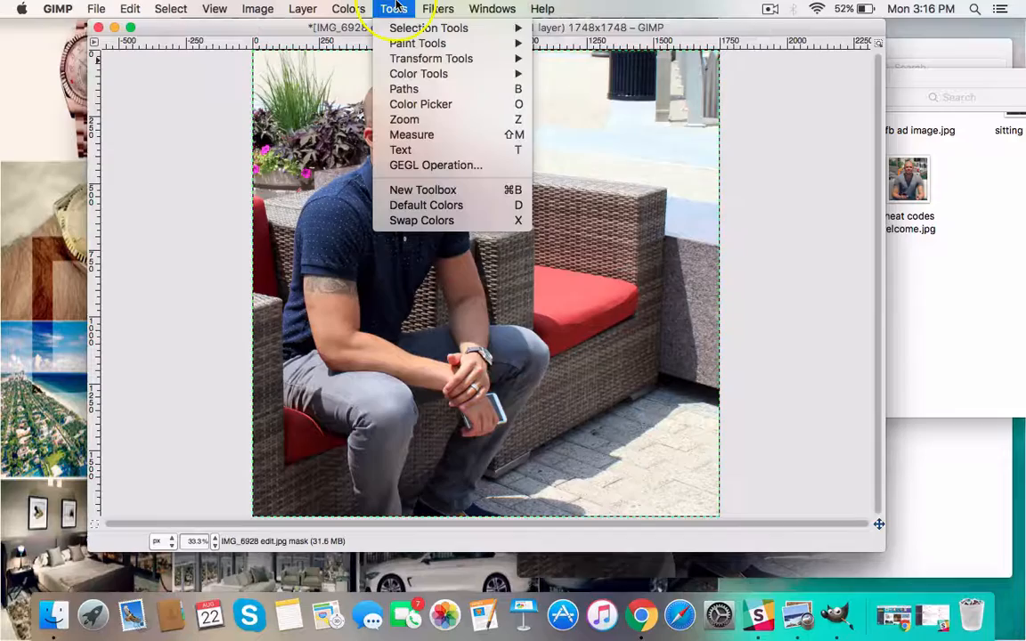
mouse_move(430, 58)
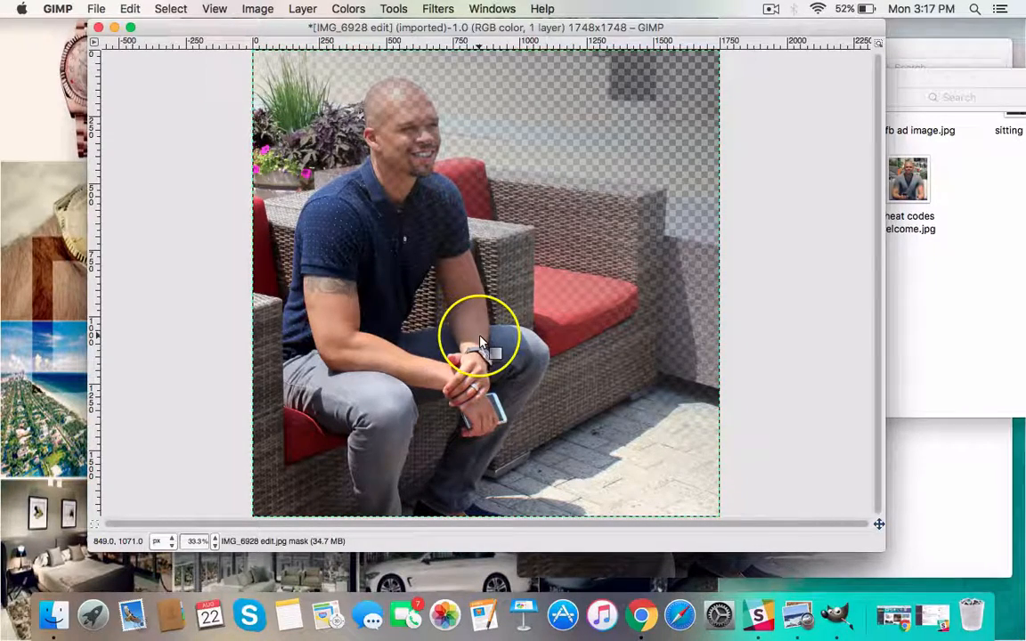
mouse_move(720, 168)
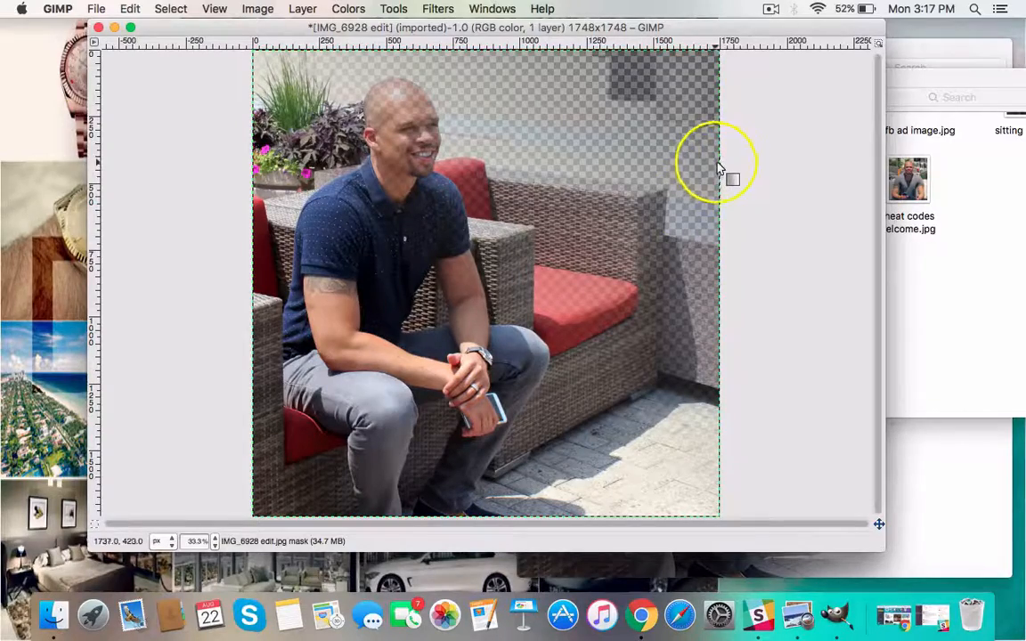
drag(721, 165, 619, 339)
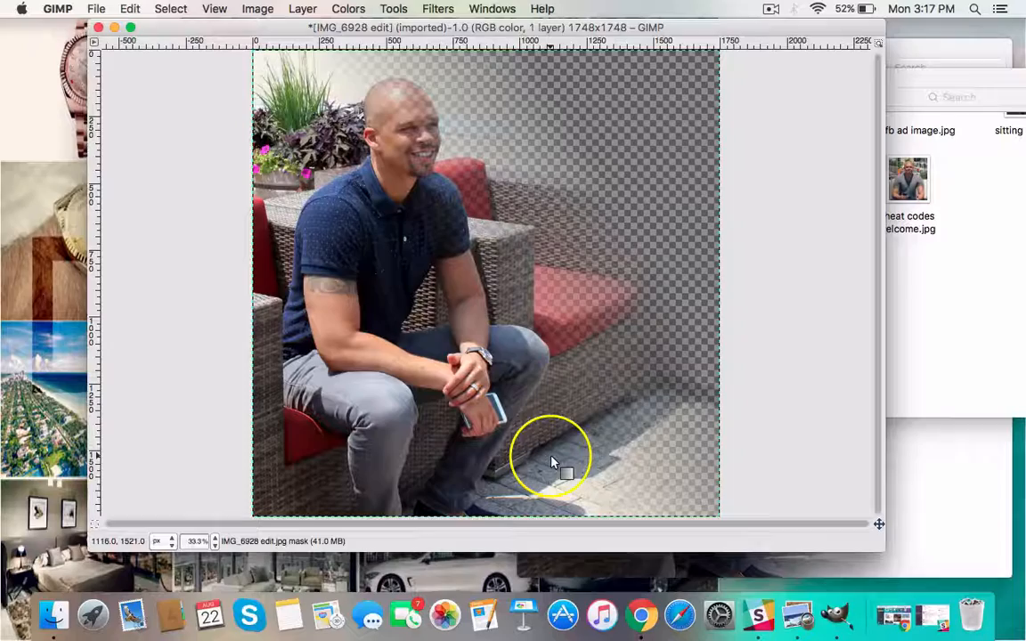
click(304, 8)
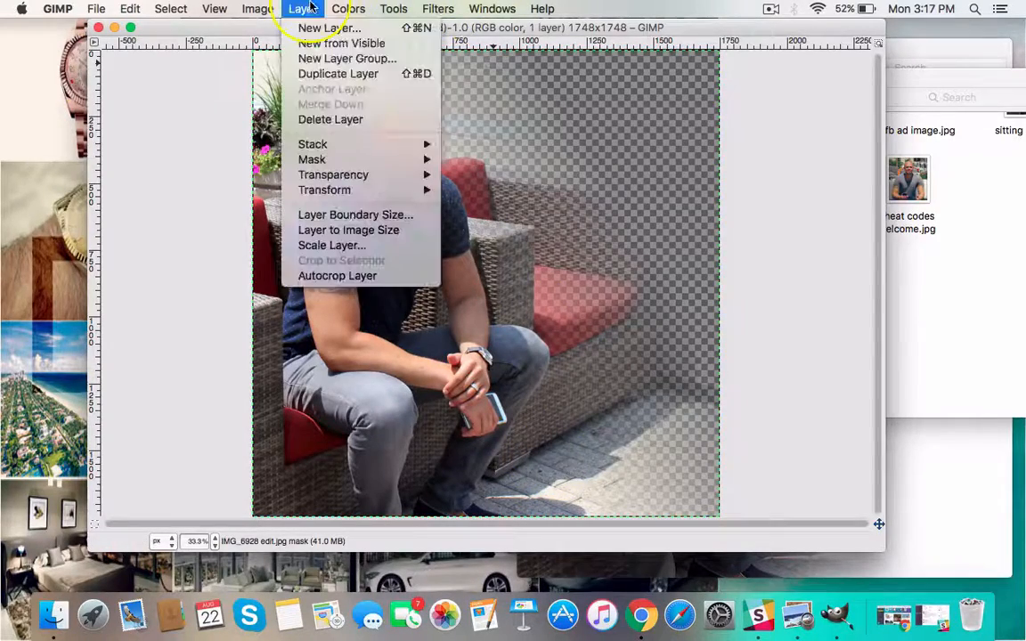
mouse_move(312, 160)
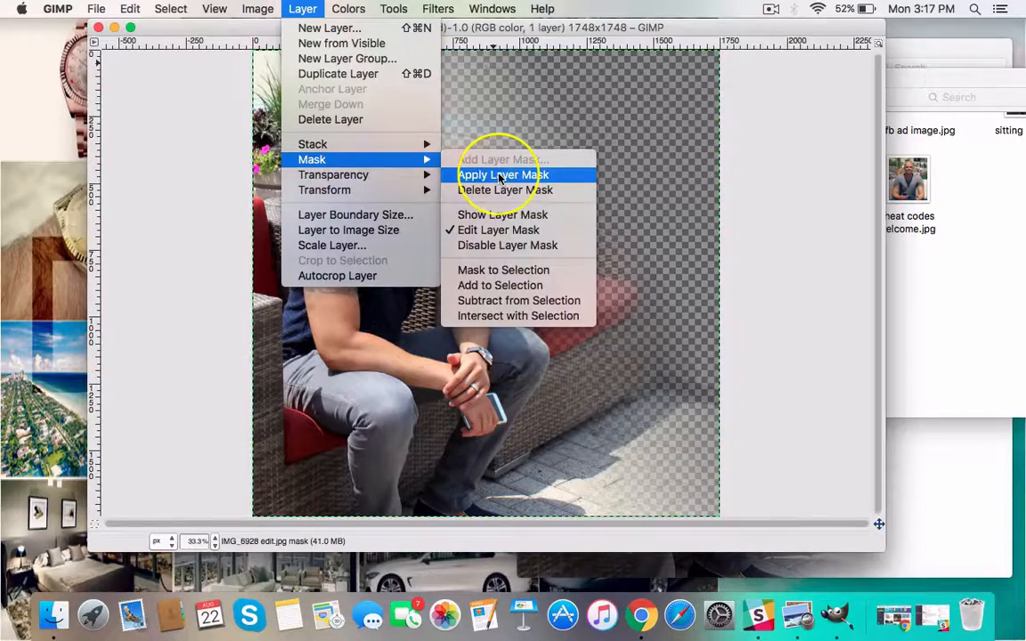
click(498, 173)
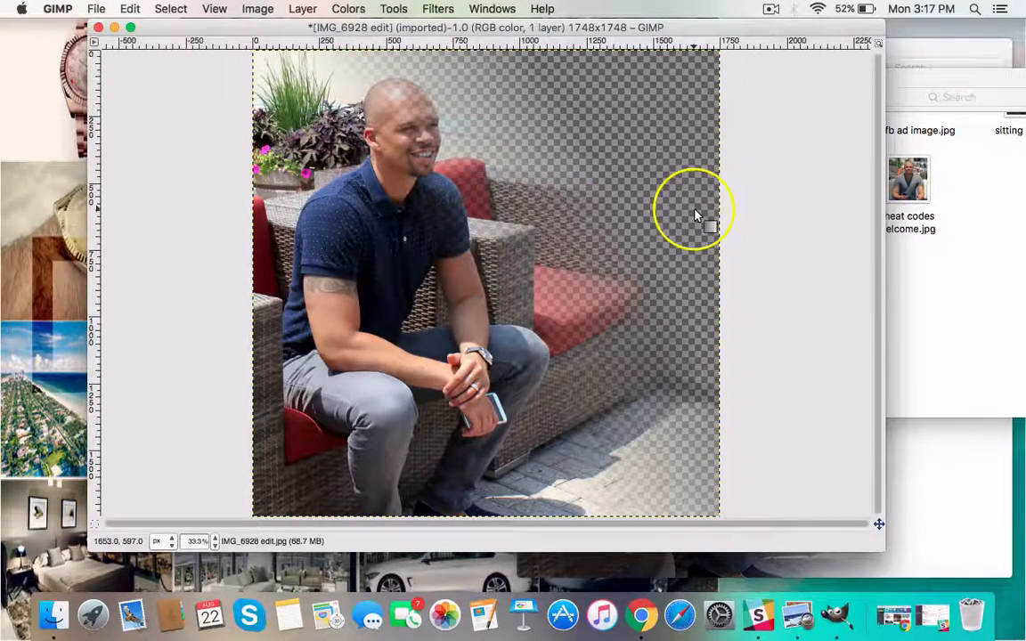
click(308, 8)
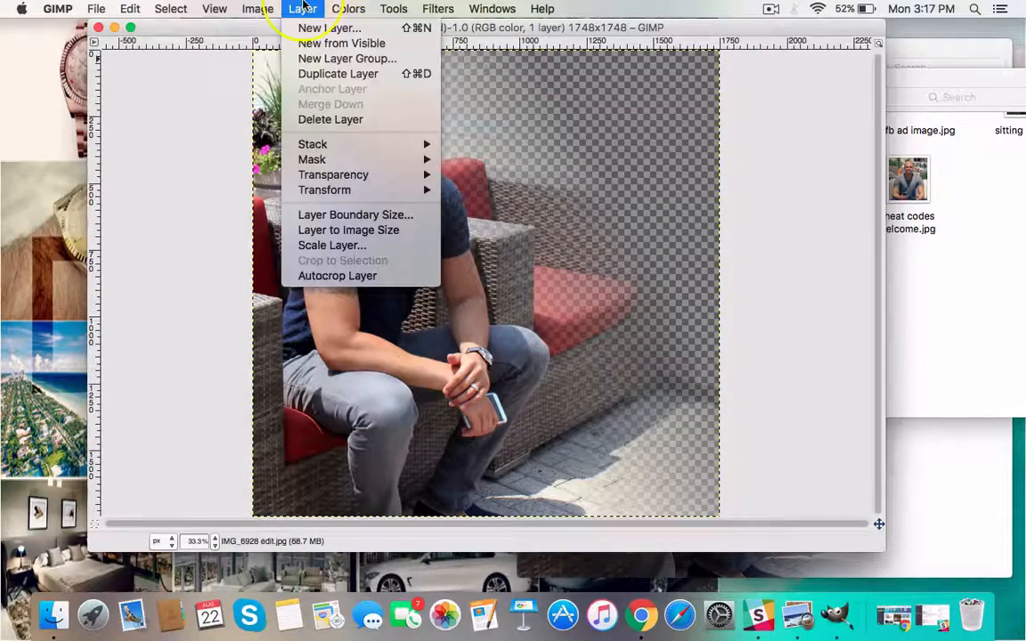
mouse_move(312, 160)
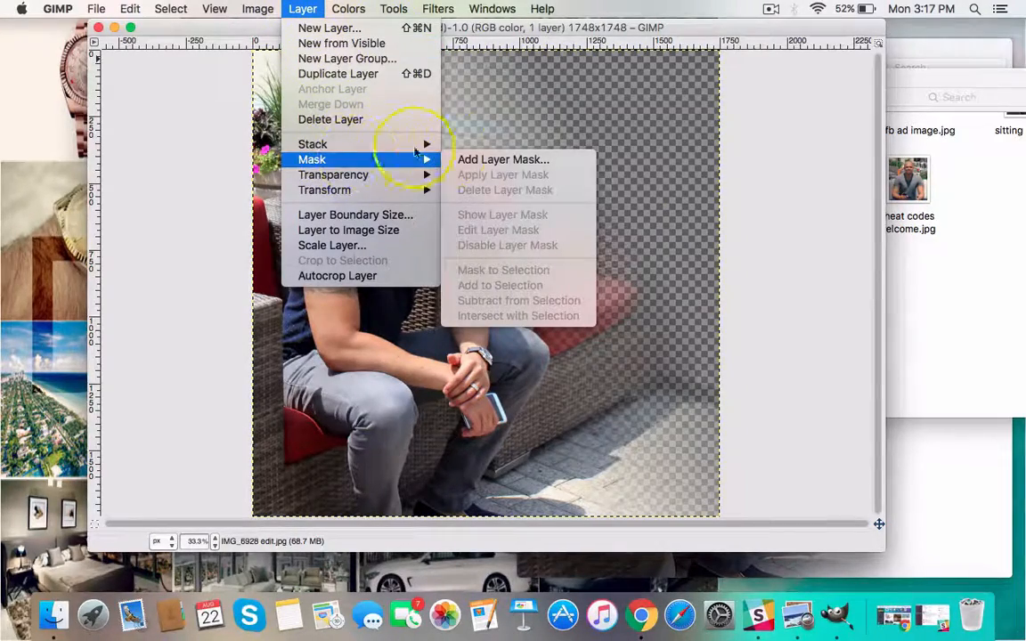
Step: Add a second white mask, drag two gradients across the right side, and apply it
click(491, 158)
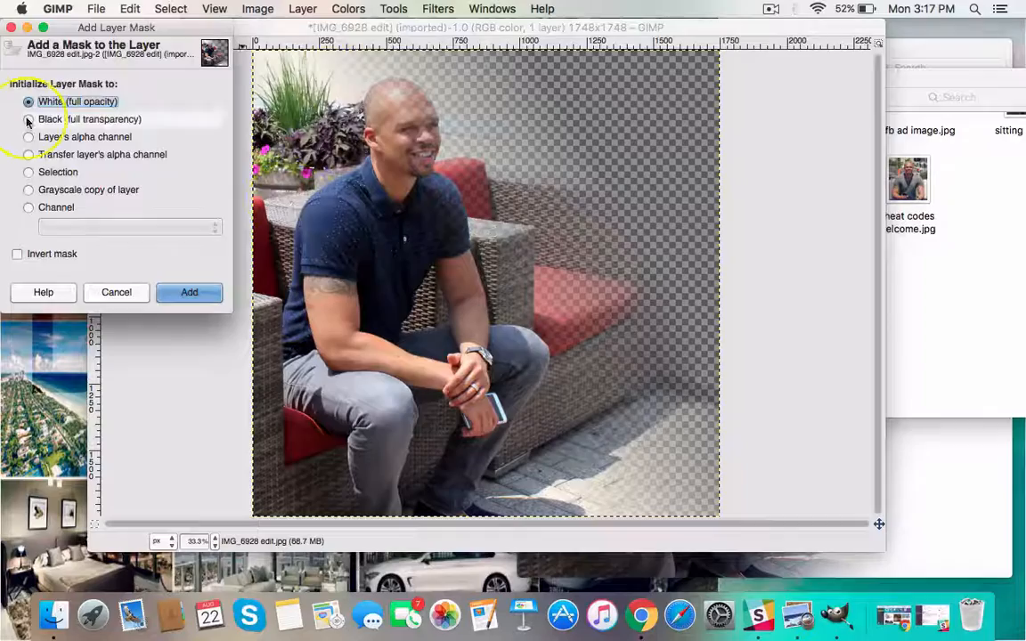
click(189, 292)
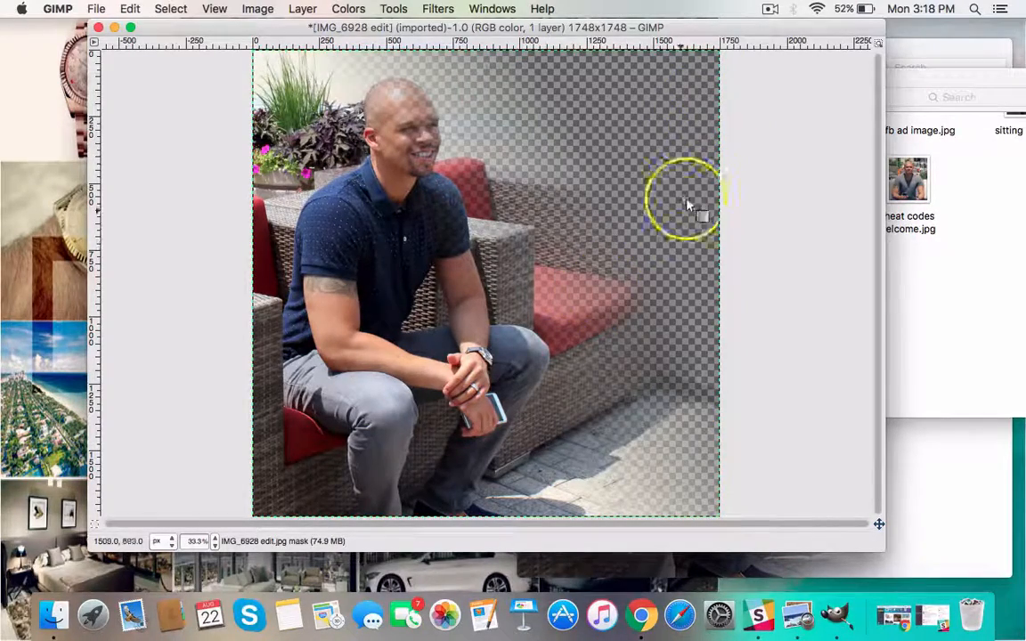
drag(703, 187, 613, 285)
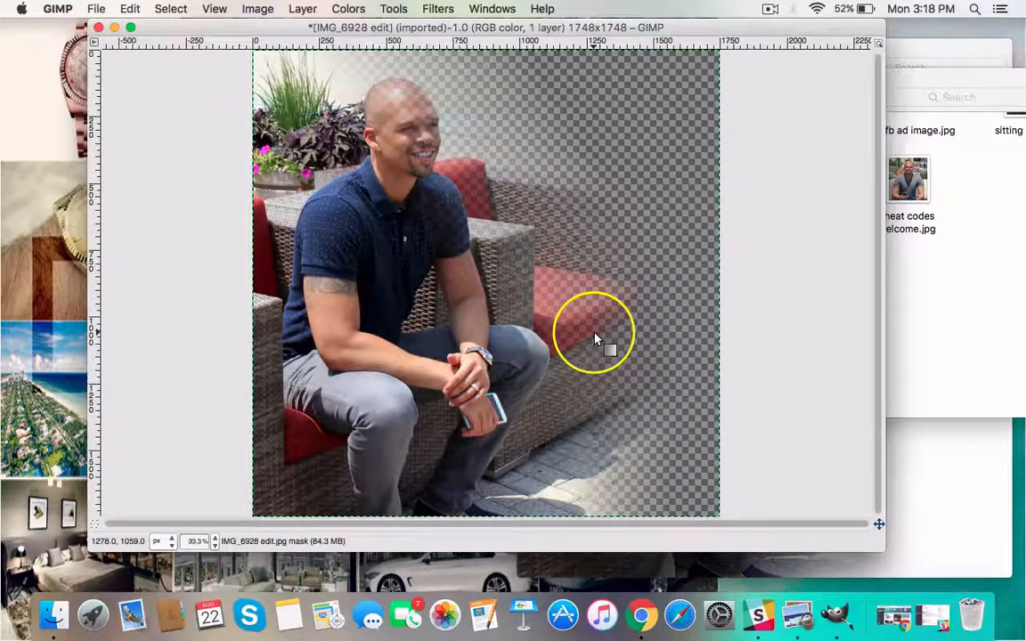
drag(595, 337, 695, 419)
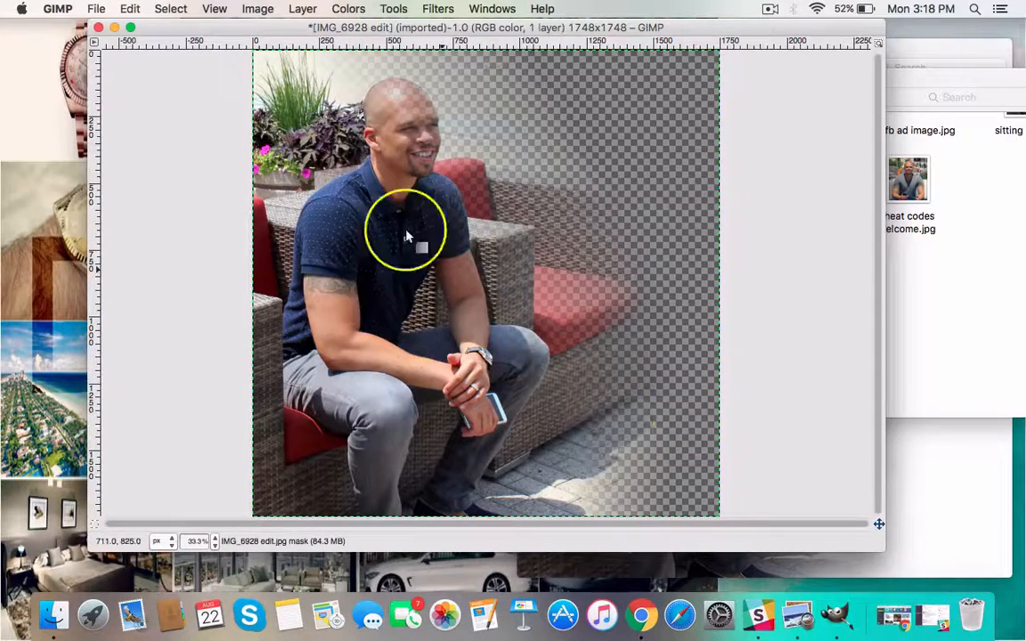
click(302, 8)
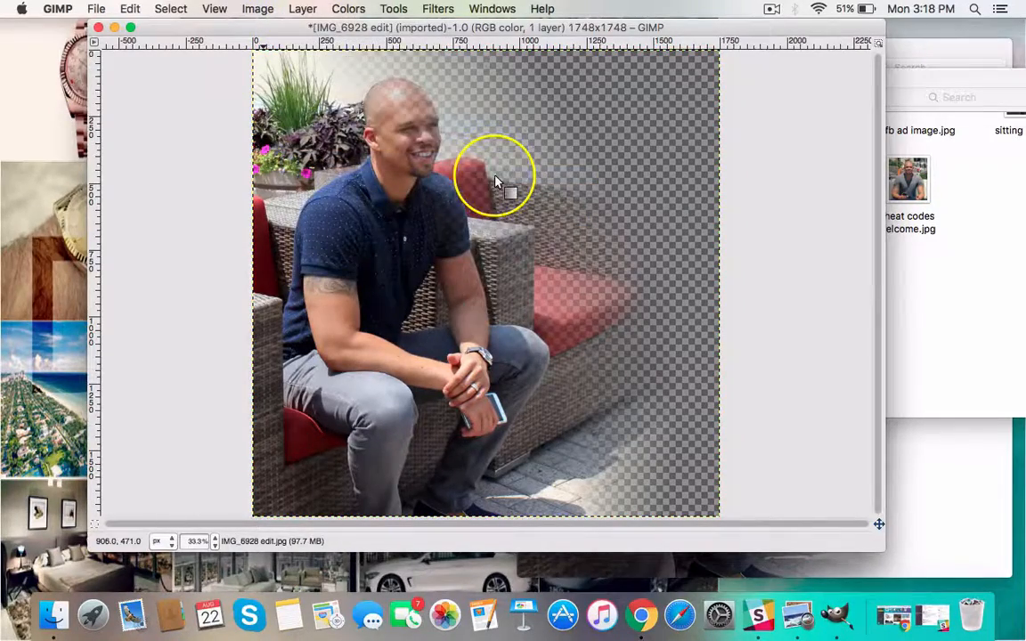
click(303, 8)
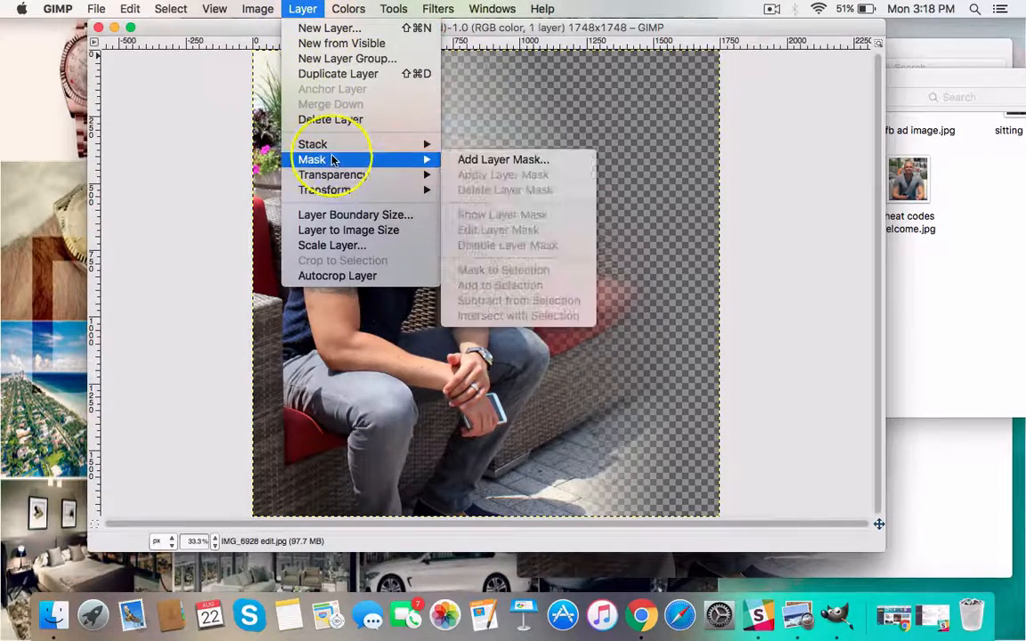
Step: Drag a horizontal gradient on a third mask to deepen the right-side fade, then apply it
click(499, 159)
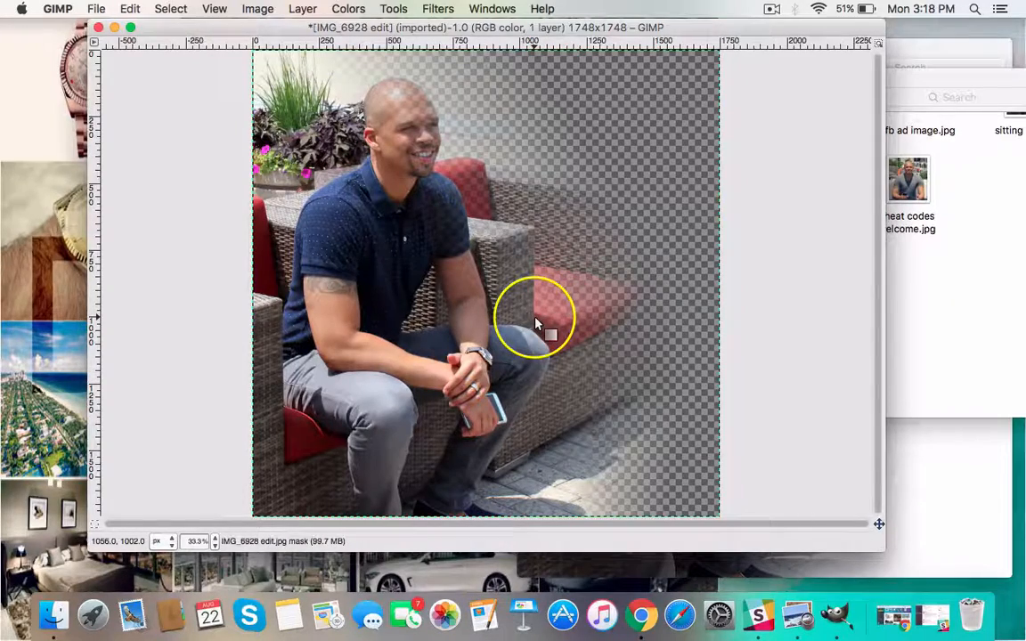
drag(534, 318, 624, 318)
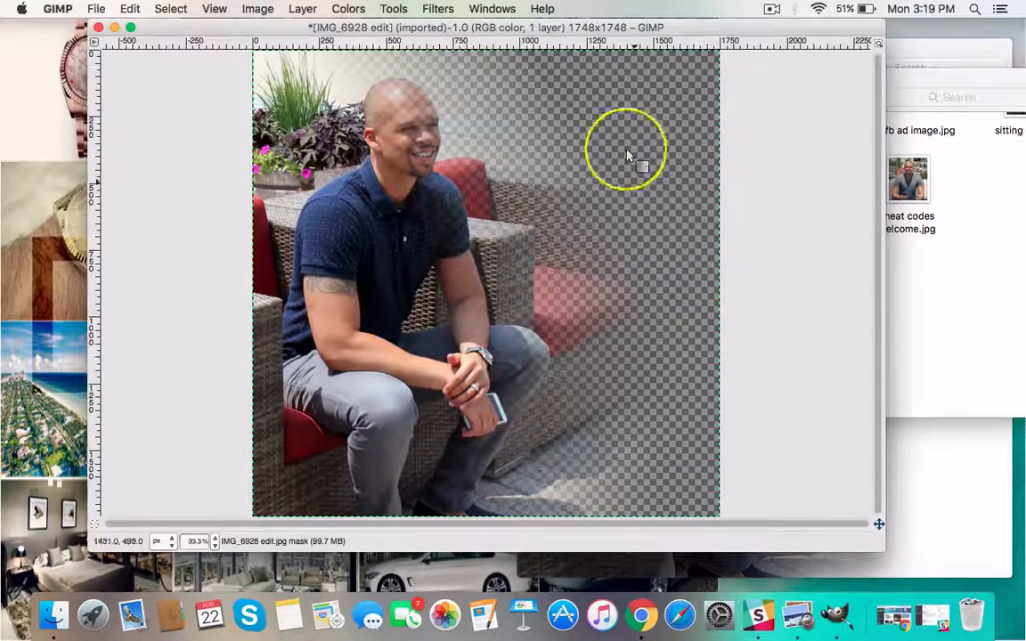
click(303, 8)
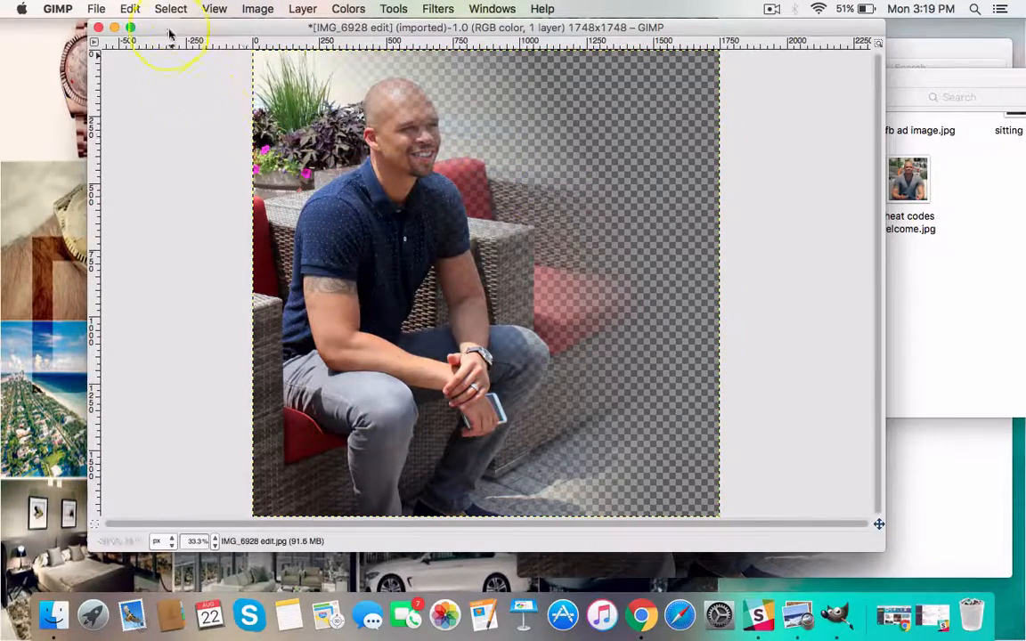
Step: Export the image to the Desktop as IMG_6928 tutorial test.jpg, confirming JPEG quality
click(127, 10)
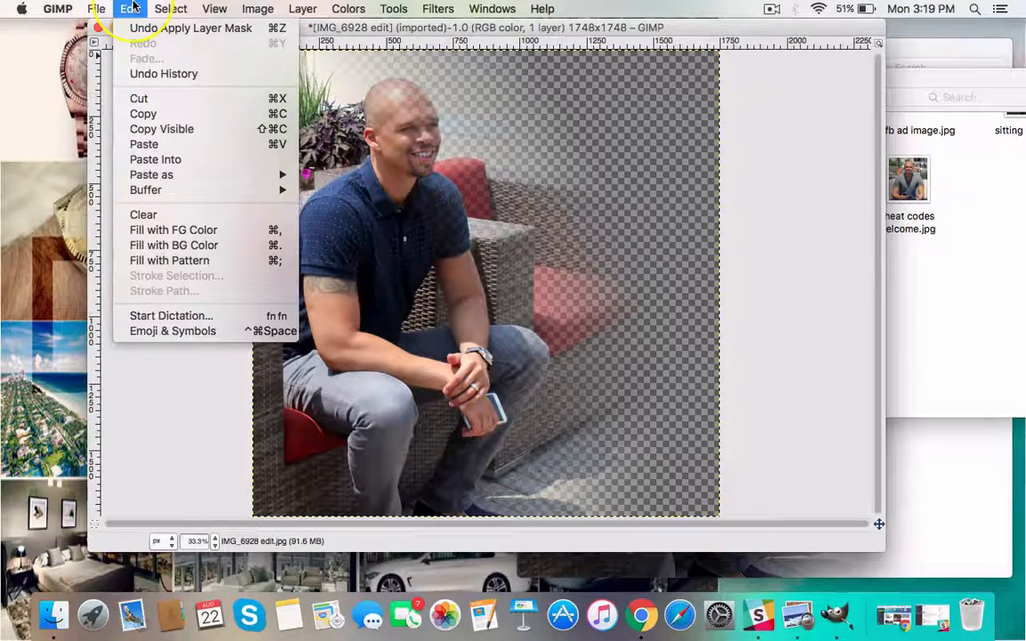
click(90, 8)
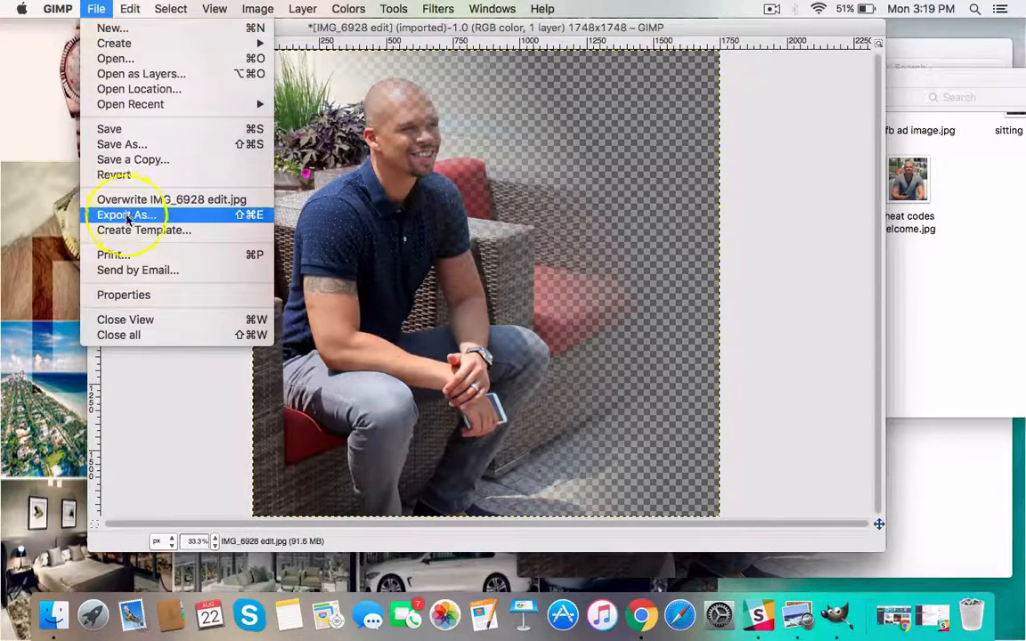
click(125, 215)
text(IMG_6928 tutorial test.jpg)
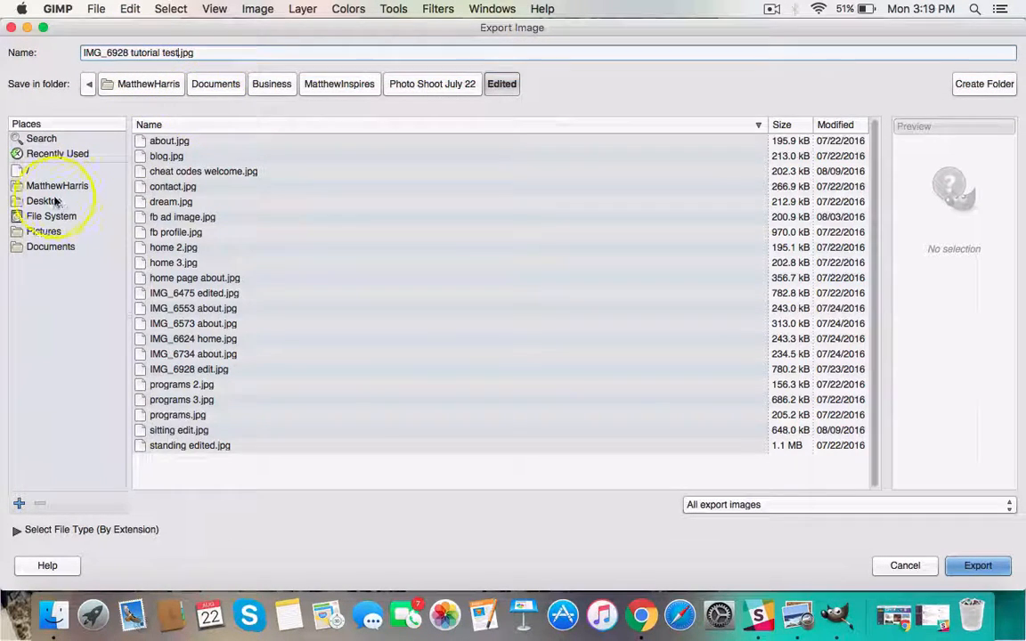
click(44, 200)
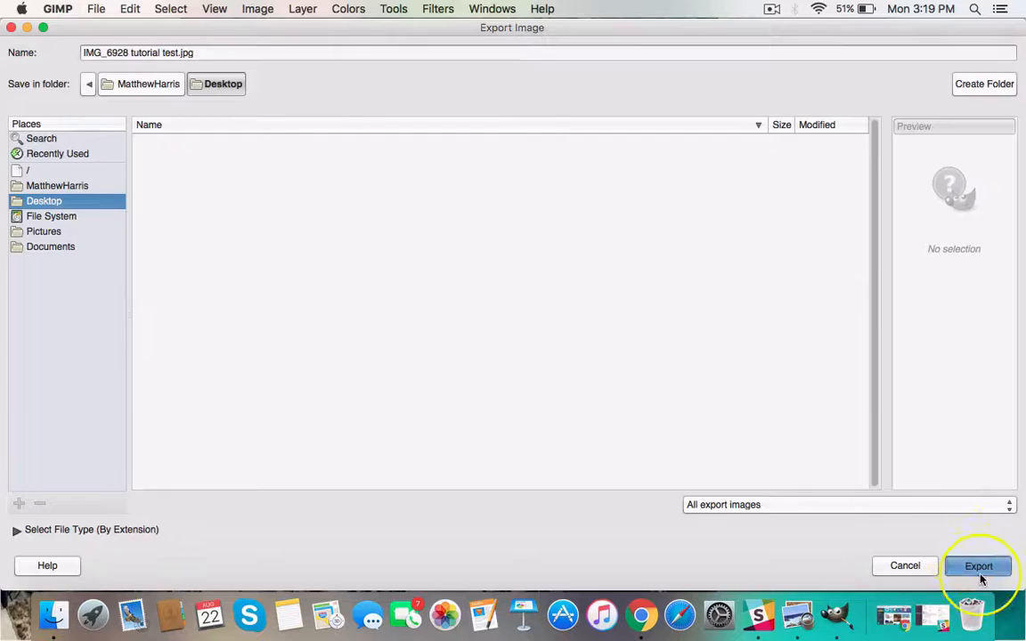
click(978, 565)
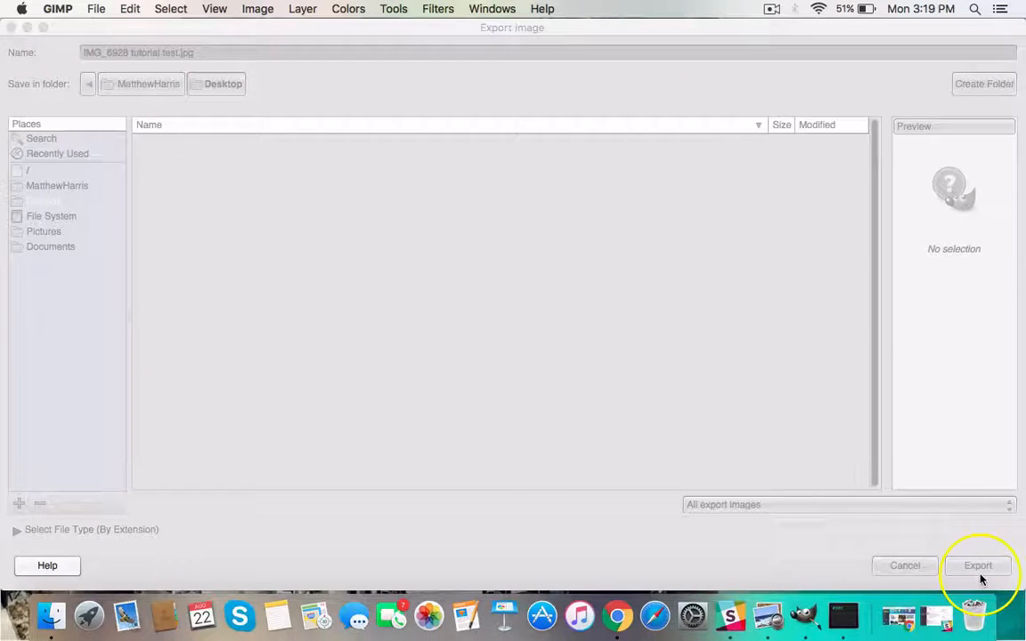
click(977, 565)
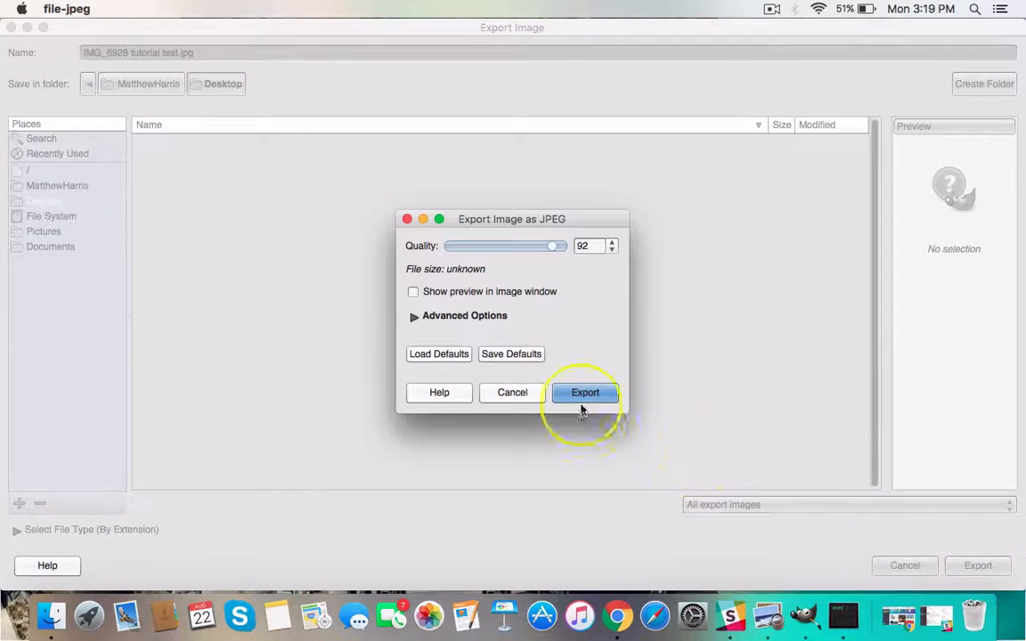
click(585, 393)
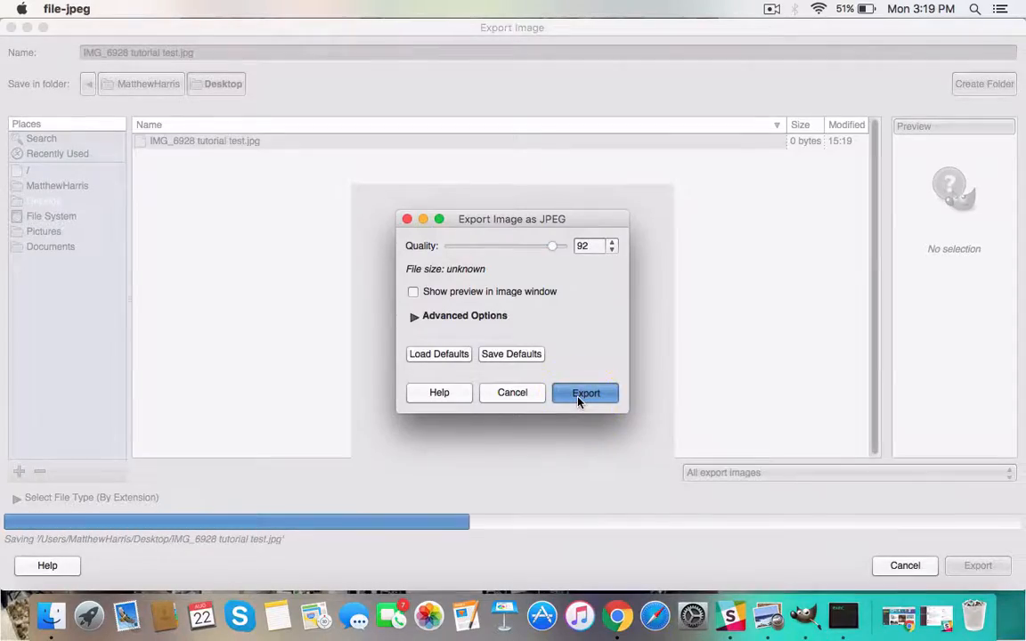
click(584, 393)
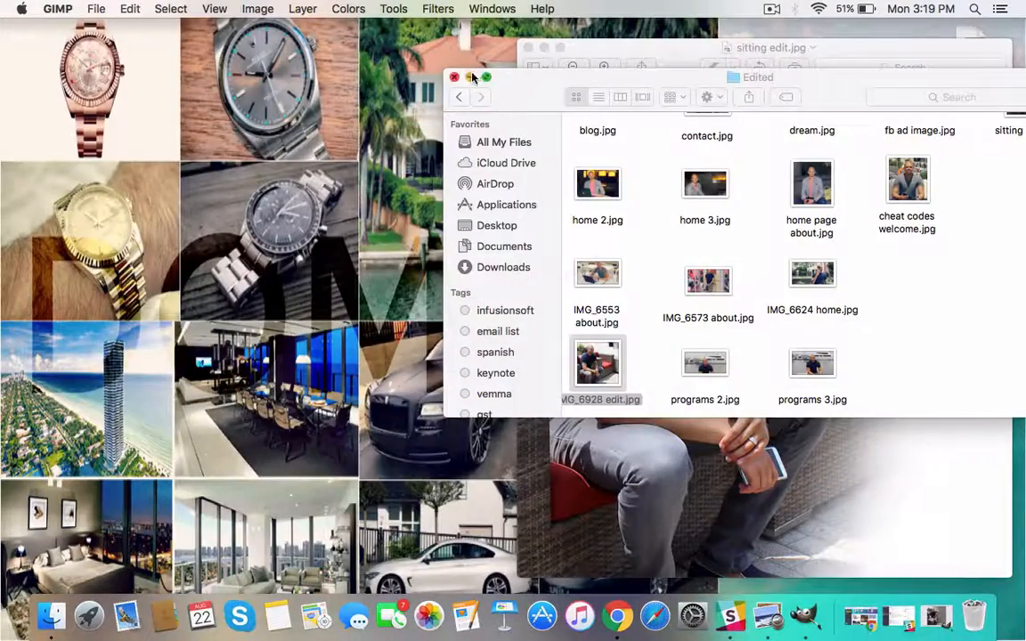
Step: Minimise the Finder window and open the exported JPEG icon on the desktop
click(453, 77)
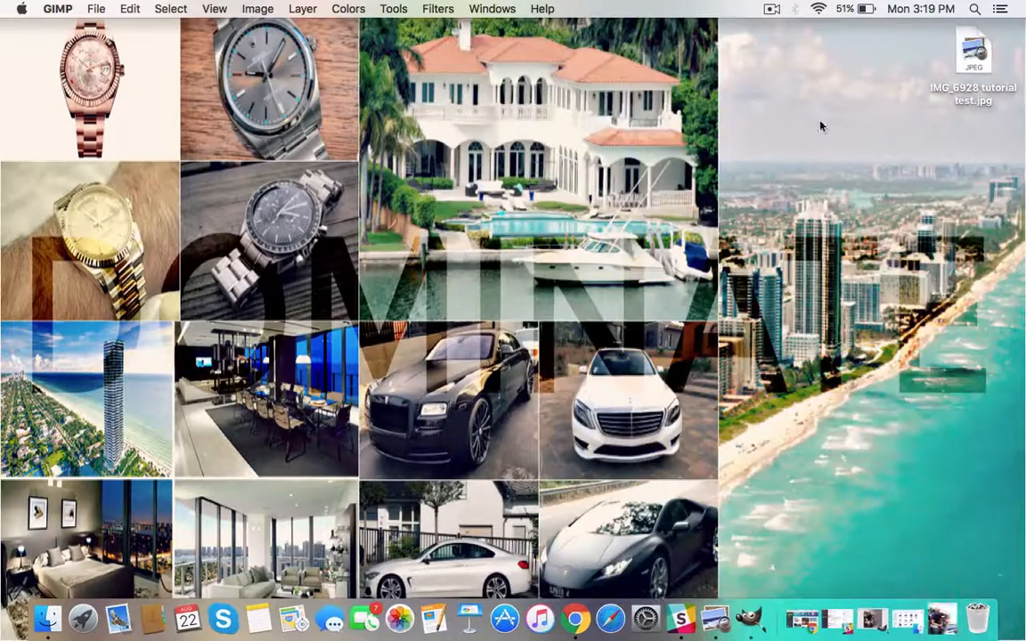
click(974, 52)
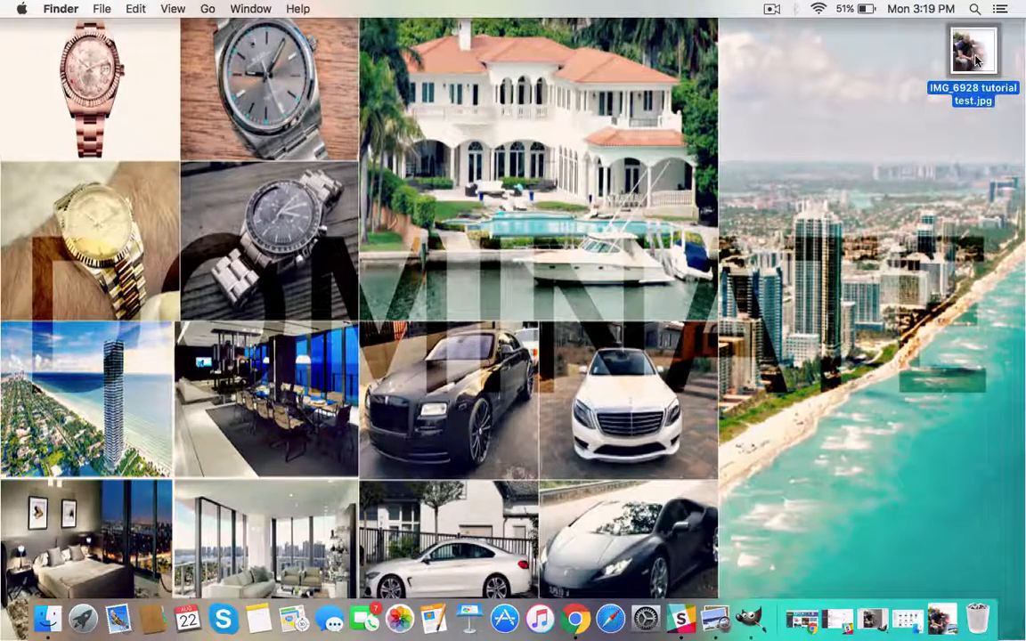
double_click(964, 49)
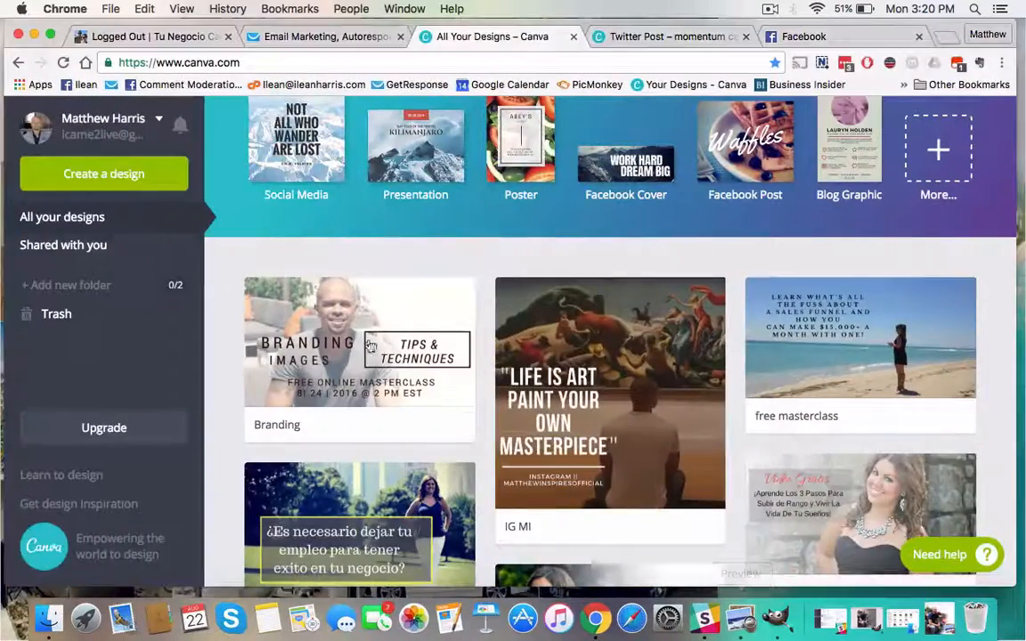
Step: Browse the Canva designs in Chrome, then open IMG_6928 tutorial test.jpg in Preview
scroll(down, 3)
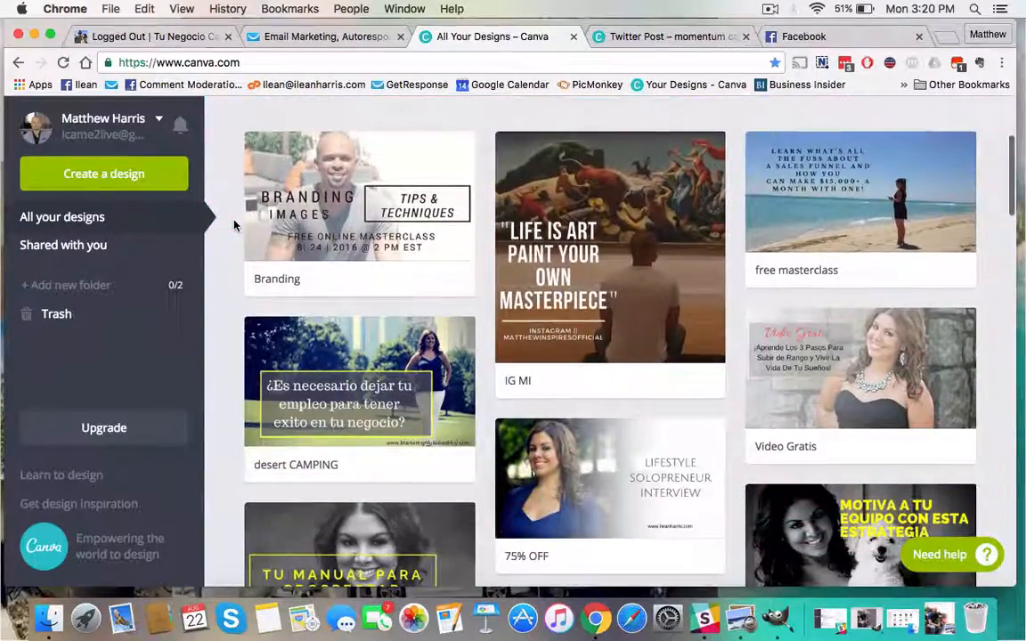
scroll(down, 3)
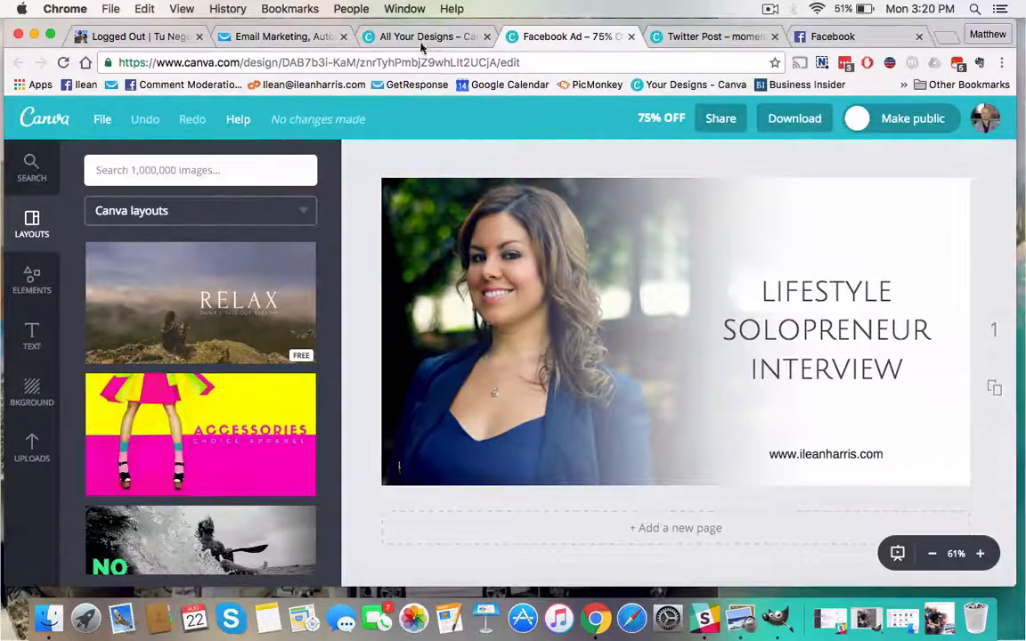
click(425, 37)
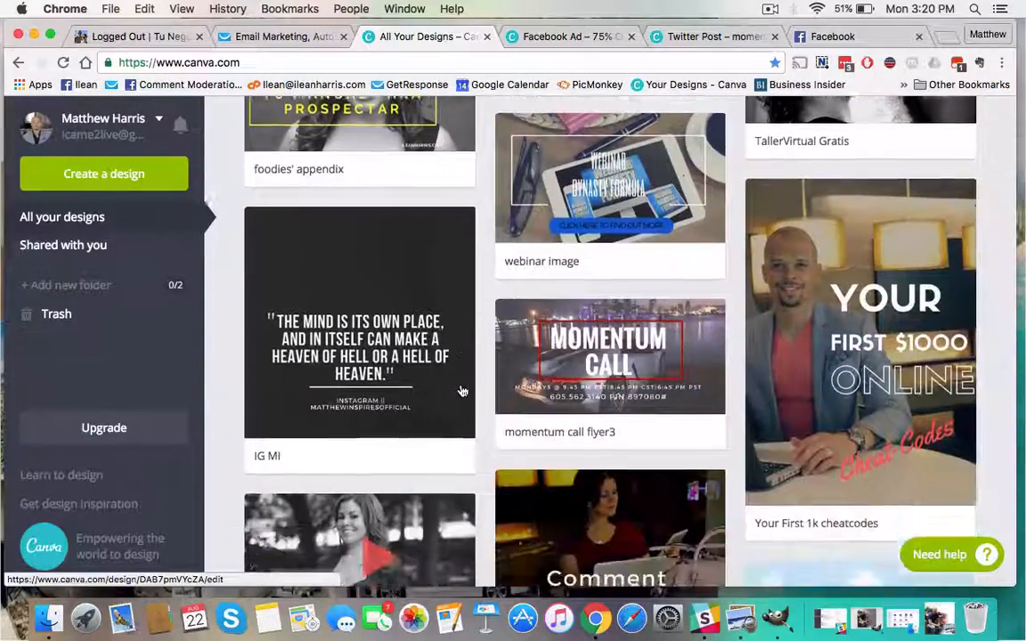
scroll(down, 3)
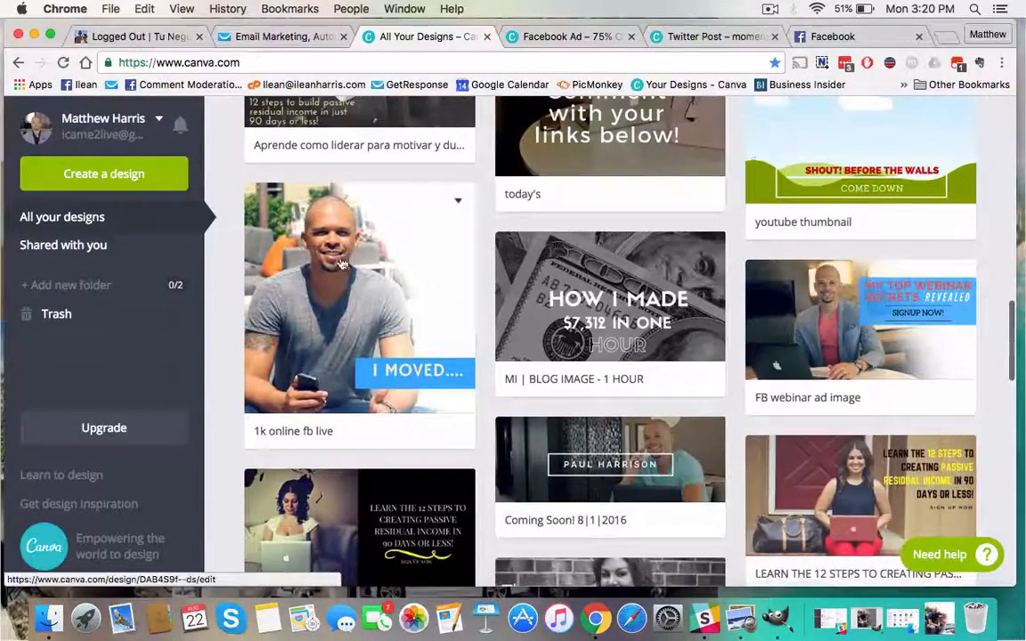
mouse_move(339, 278)
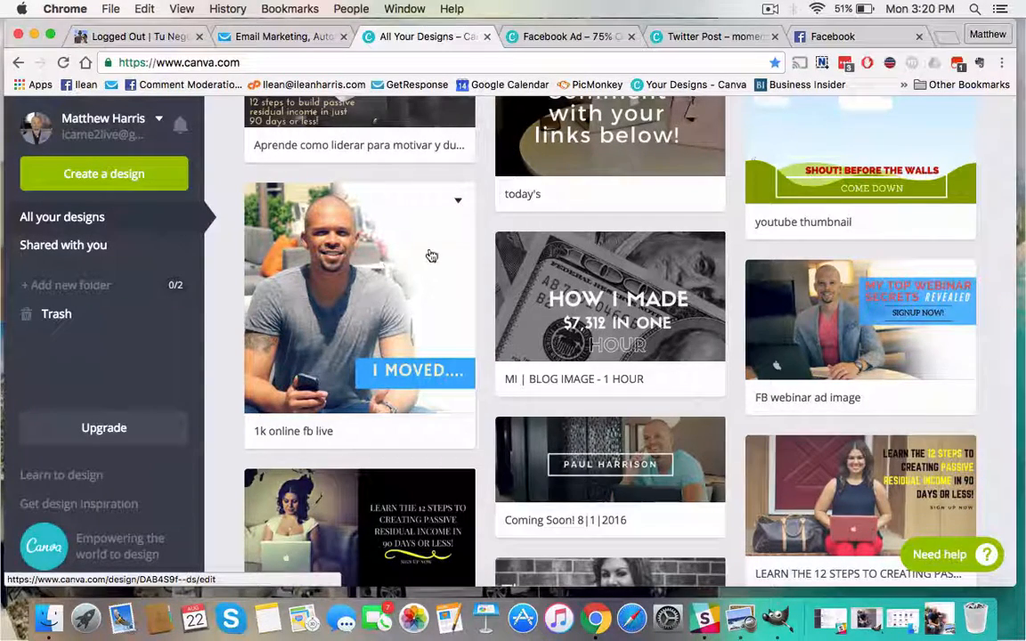
mouse_move(395, 217)
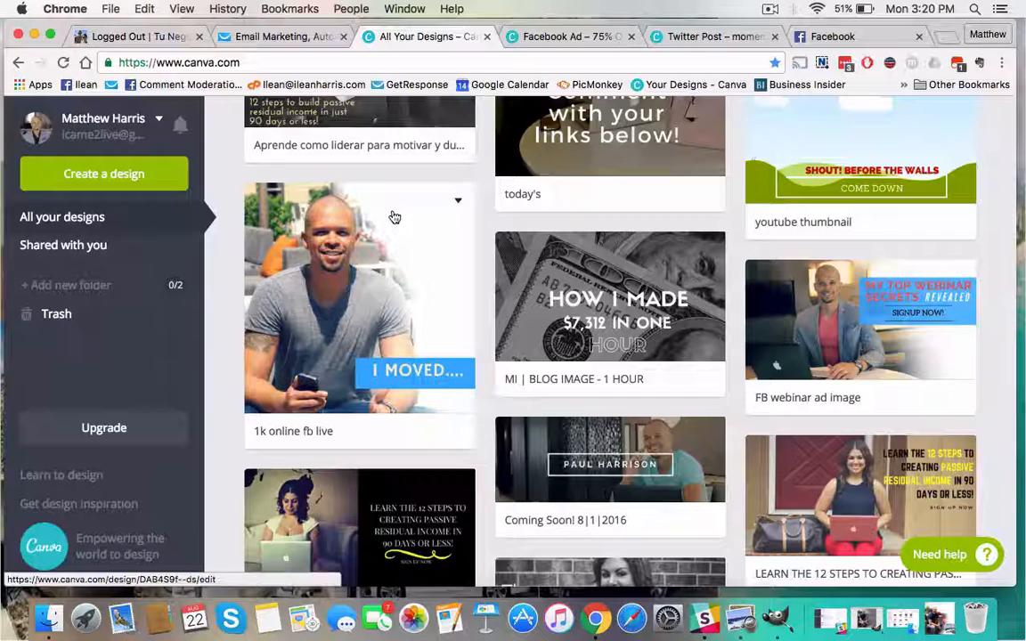
mouse_move(399, 220)
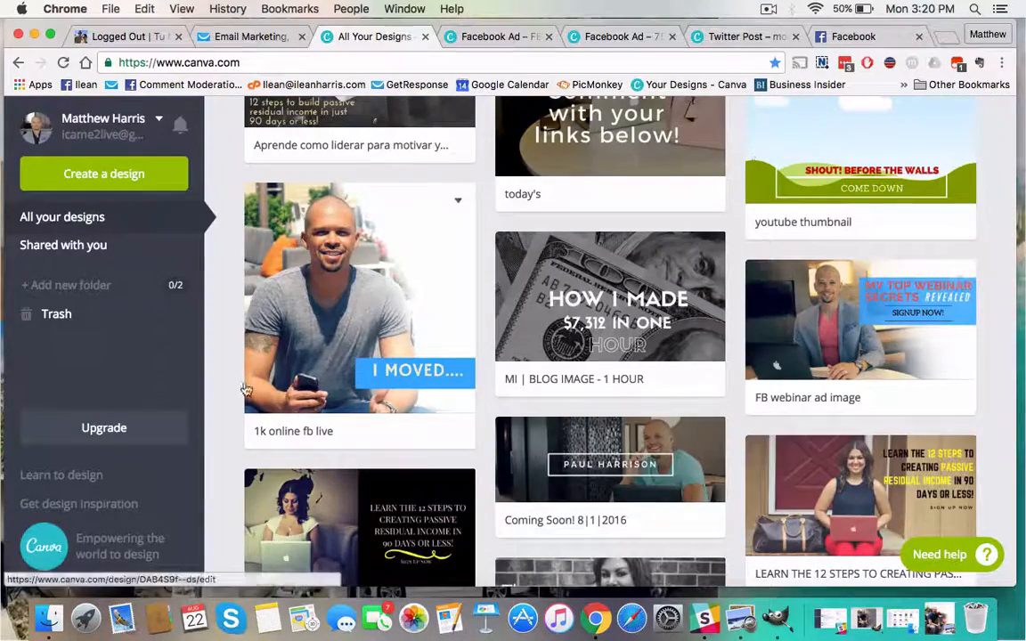
scroll(down, 3)
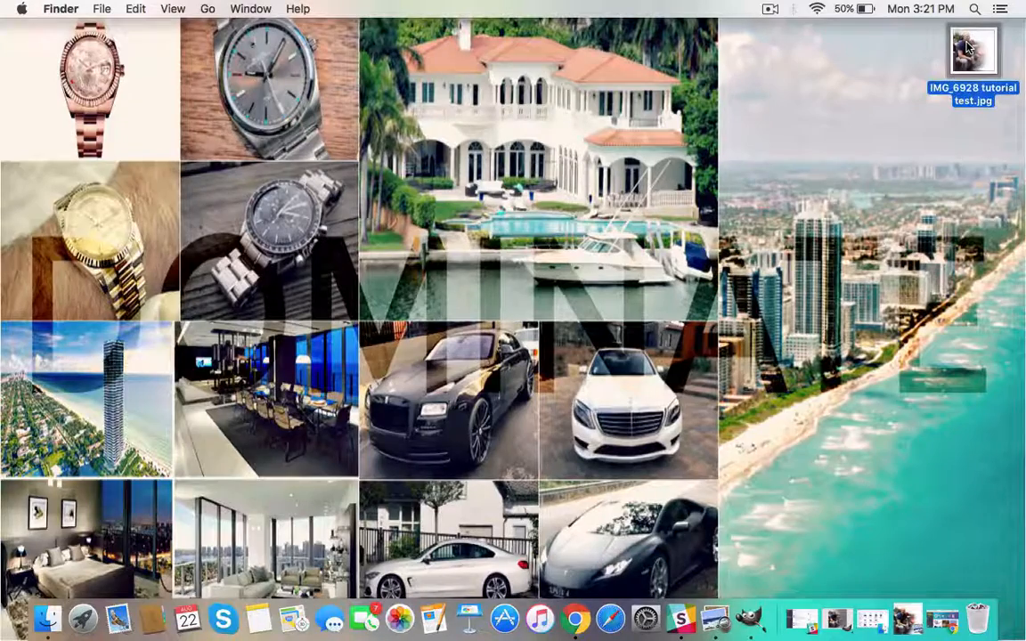
double_click(966, 52)
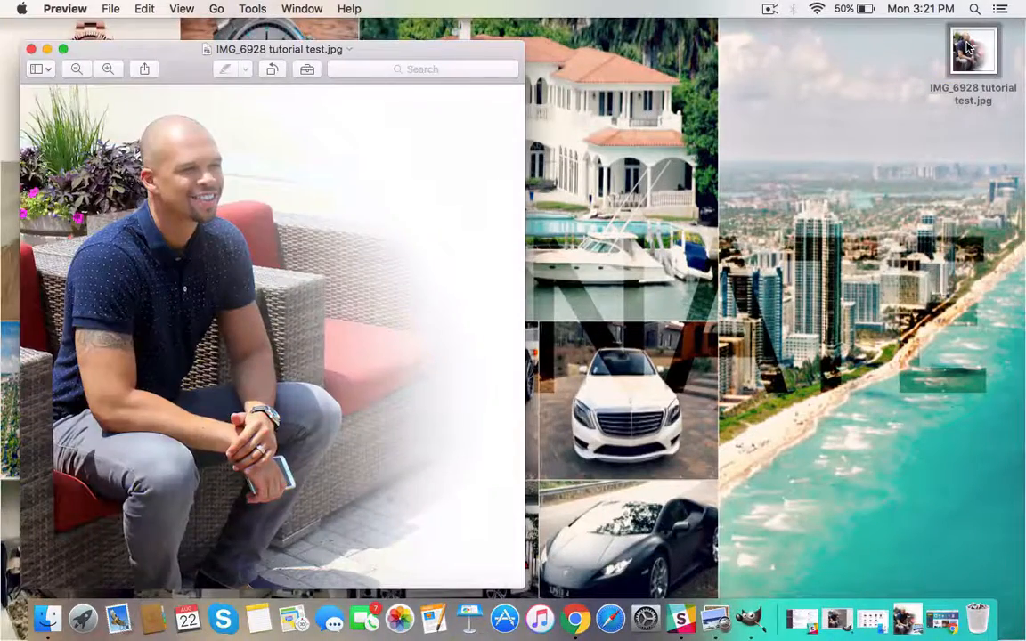